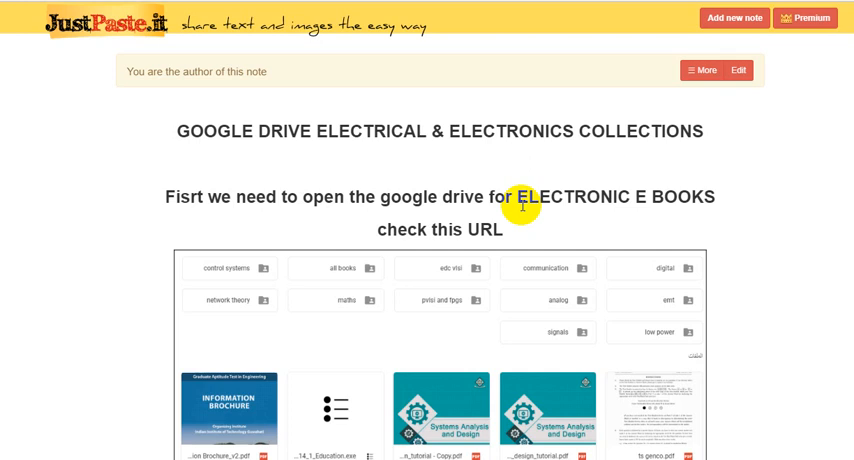
{"action": "mouse_move", "coordinate": [272, 164]}
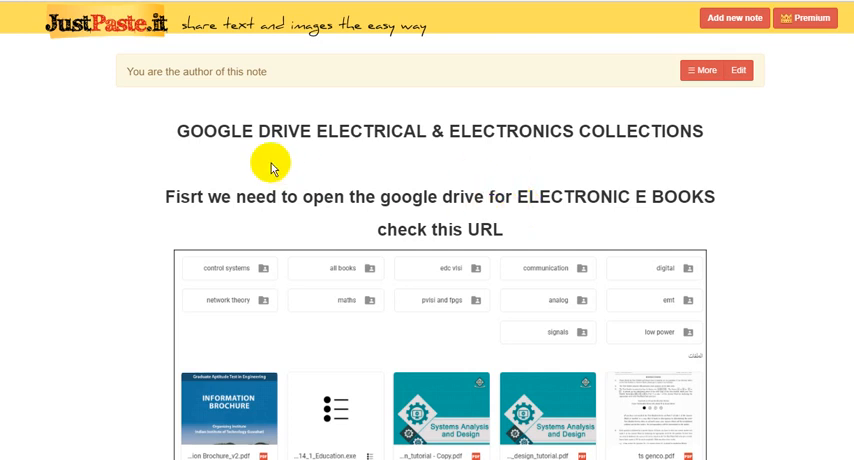
{"action": "mouse_move", "coordinate": [254, 178]}
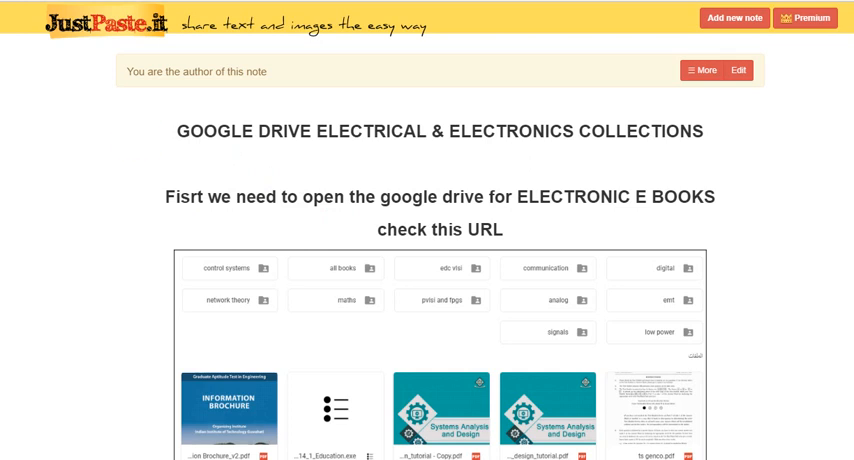
{"action": "mouse_move", "coordinate": [166, 184]}
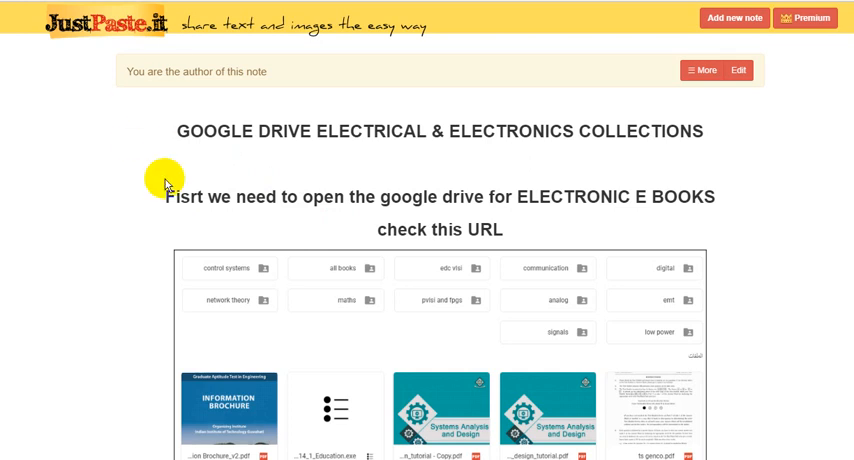
{"action": "mouse_move", "coordinate": [348, 196]}
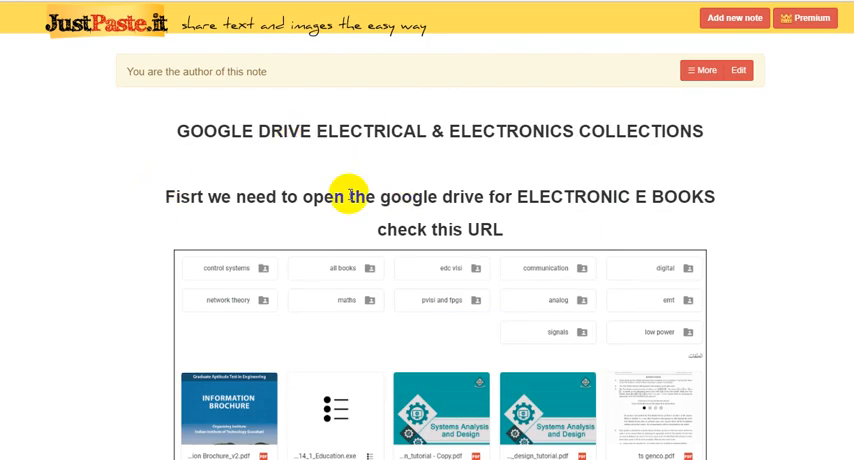
{"action": "mouse_move", "coordinate": [280, 154]}
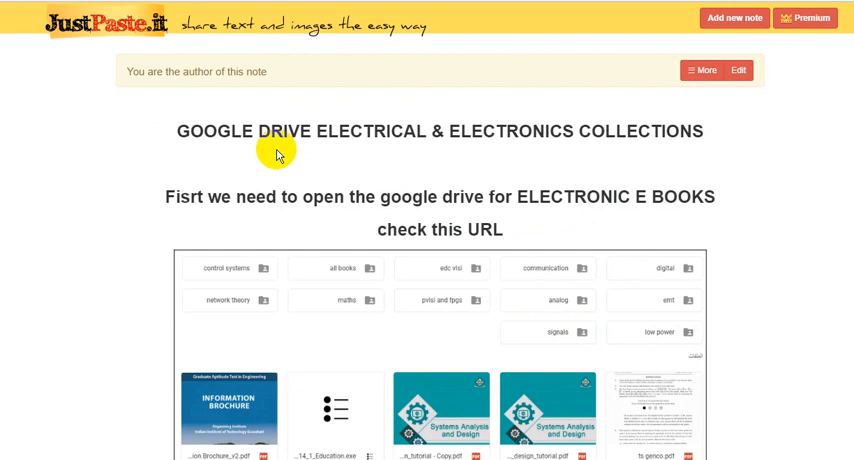
Pass Link-Zero's robot verification and continue to the countdown page
{"action": "scroll", "scroll_direction": "down", "scroll_amount": 3}
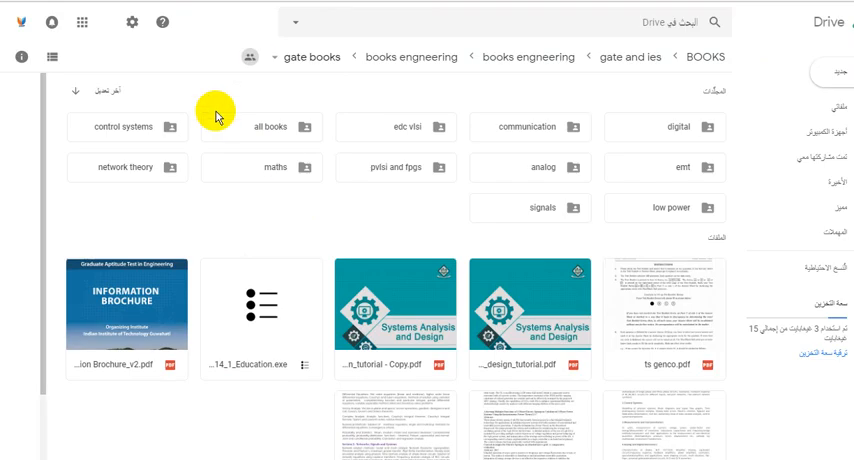
{"action": "mouse_move", "coordinate": [242, 120]}
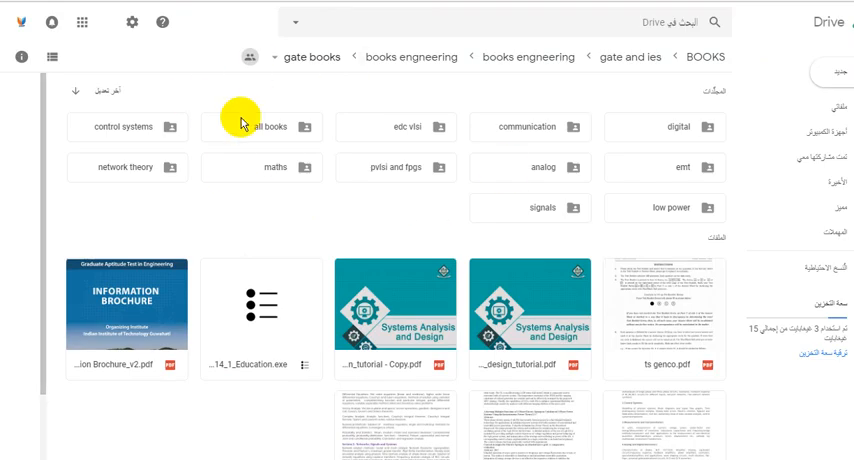
{"action": "mouse_move", "coordinate": [504, 100]}
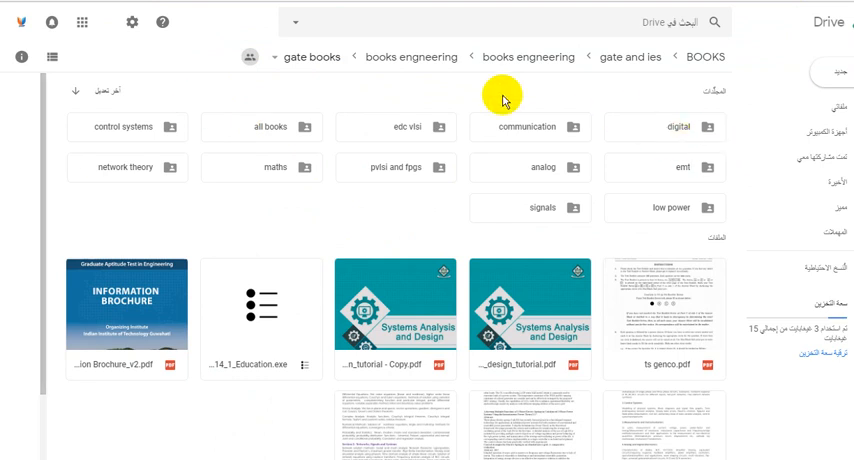
{"action": "mouse_move", "coordinate": [656, 208]}
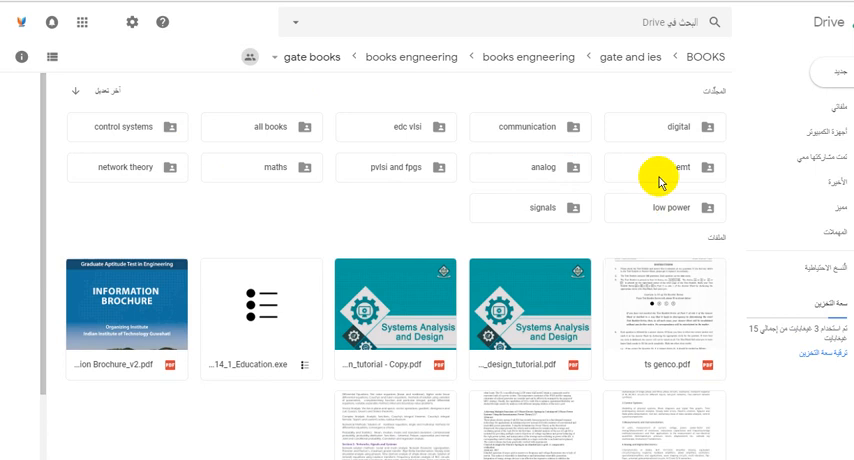
{"action": "mouse_move", "coordinate": [428, 144]}
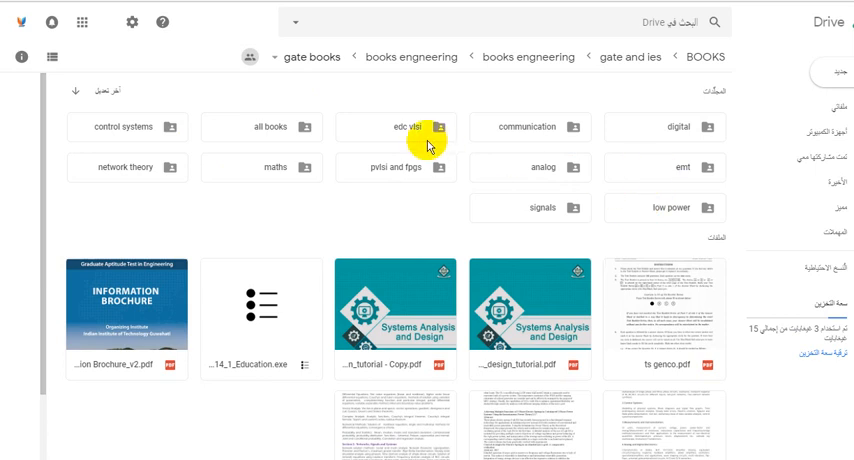
{"action": "mouse_move", "coordinate": [556, 182]}
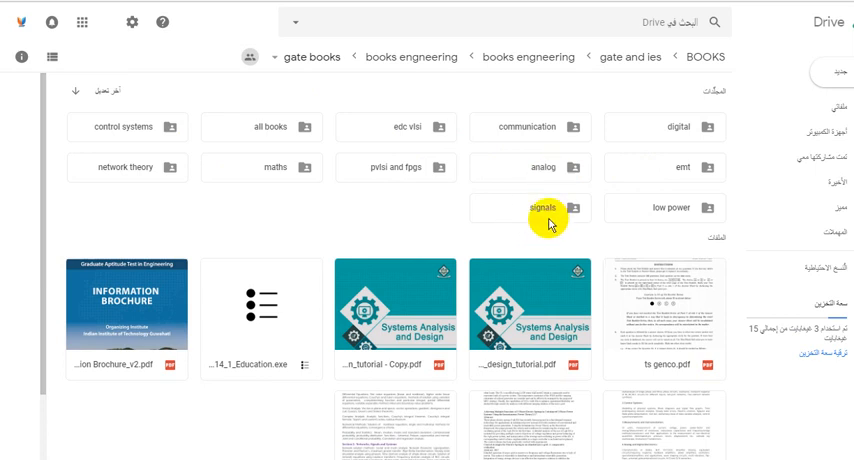
{"action": "mouse_move", "coordinate": [528, 44]}
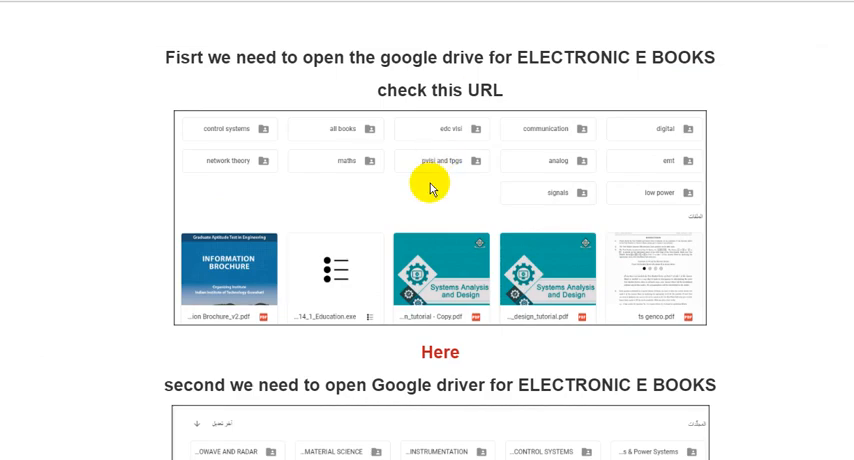
{"action": "mouse_move", "coordinate": [428, 192]}
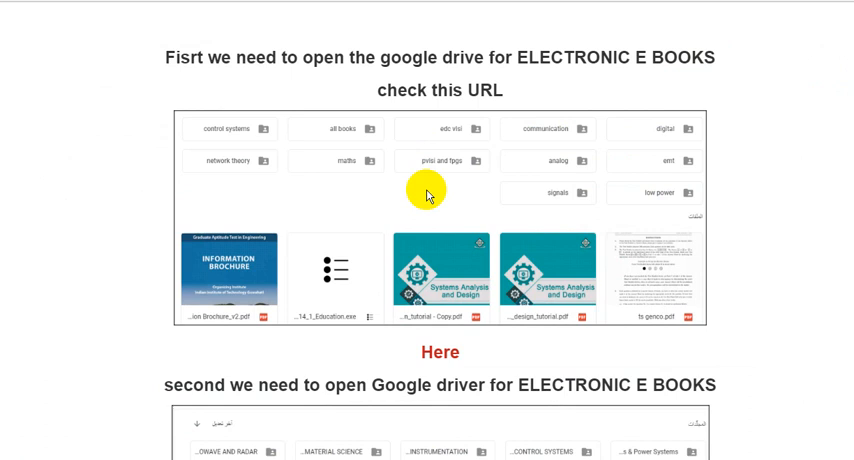
{"action": "mouse_move", "coordinate": [432, 352]}
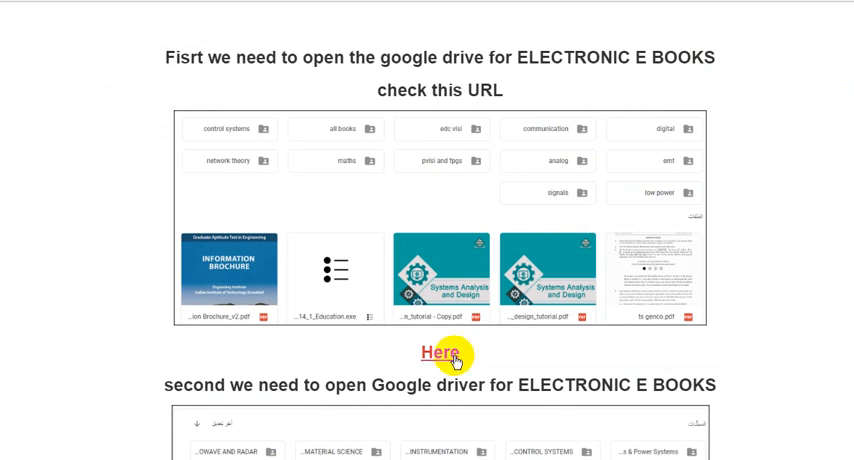
{"action": "mouse_move", "coordinate": [376, 372]}
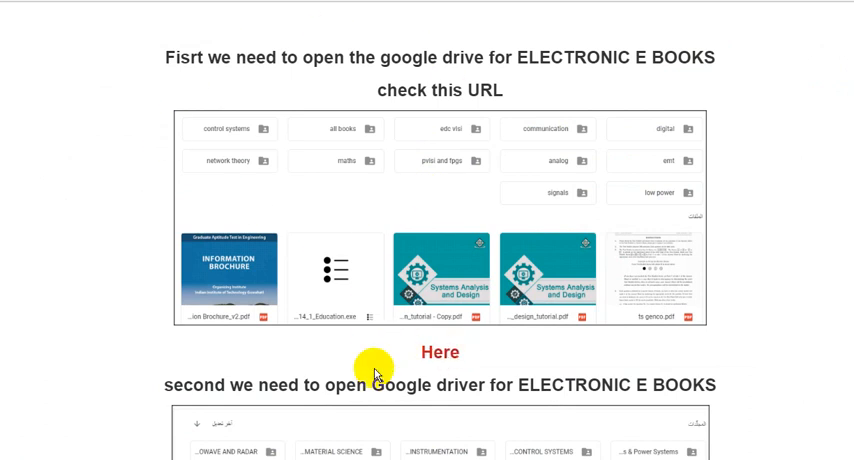
{"action": "mouse_move", "coordinate": [430, 318]}
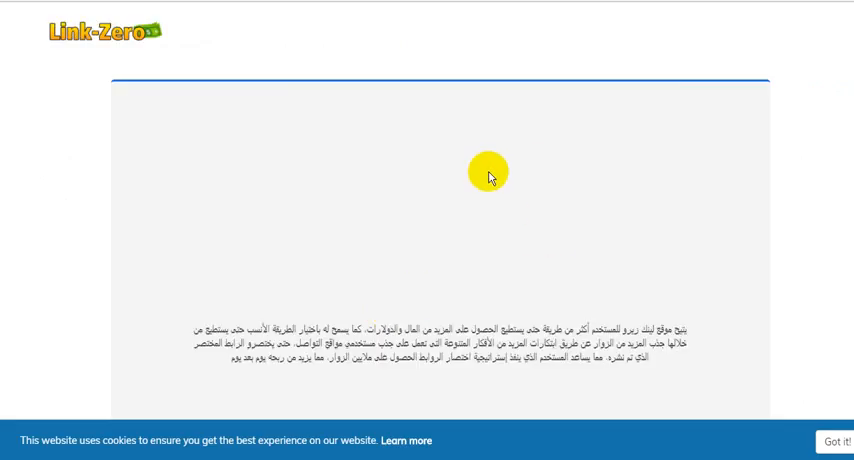
{"action": "scroll", "scroll_direction": "up", "scroll_amount": 3}
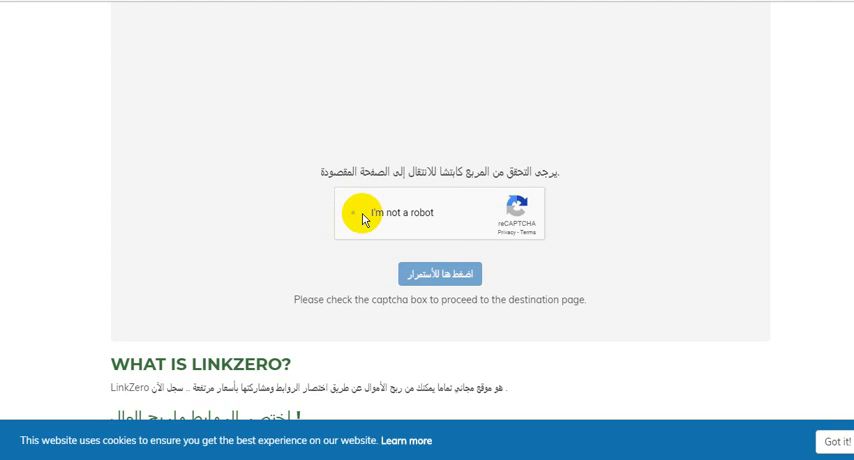
{"action": "left_click", "coordinate": [356, 212]}
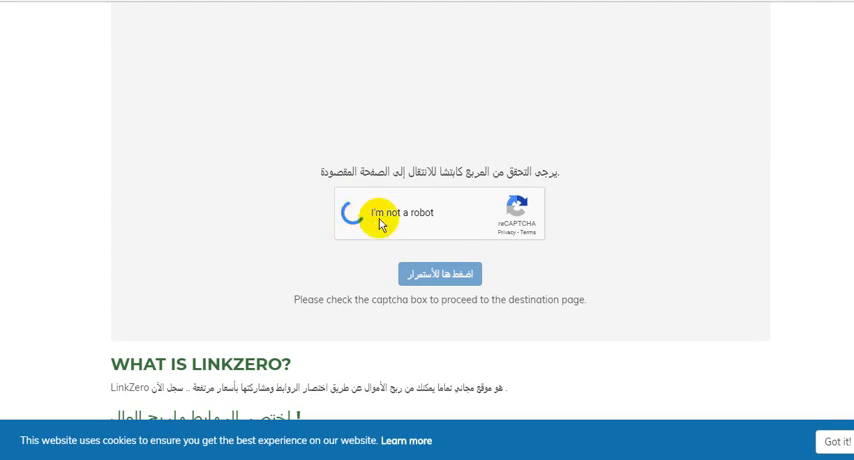
{"action": "left_click", "coordinate": [356, 212]}
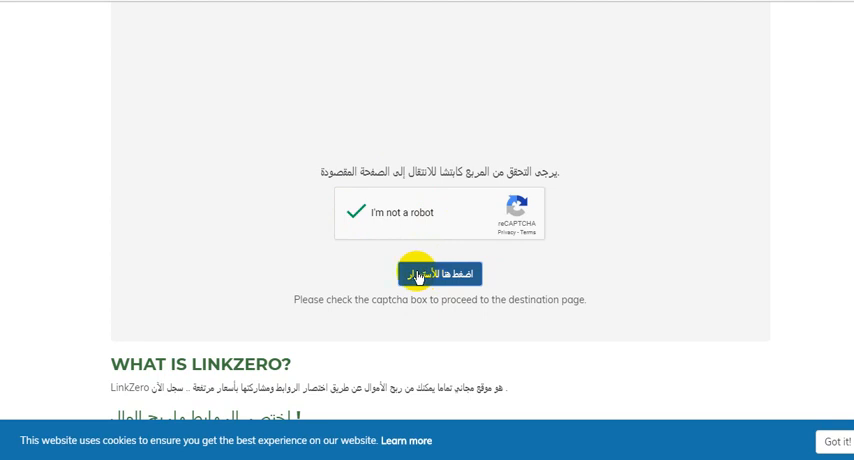
{"action": "left_click", "coordinate": [436, 272]}
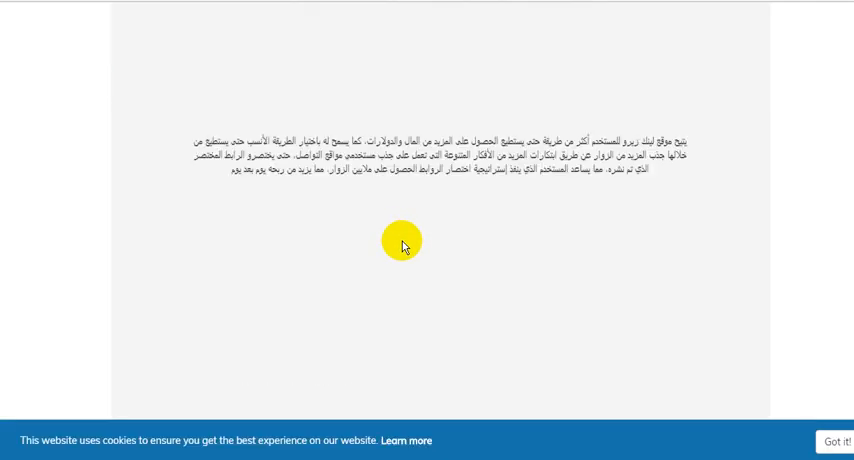
{"action": "mouse_move", "coordinate": [428, 228]}
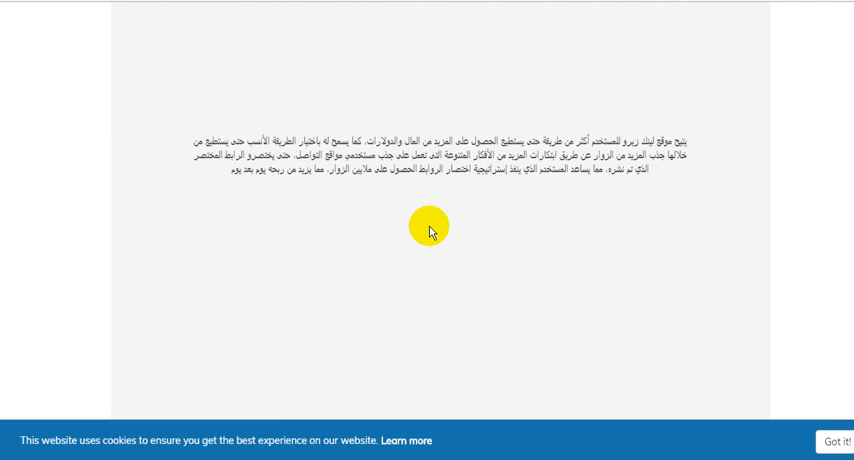
Once the countdown ends, follow the get-link button to the shared Drive folder
{"action": "scroll", "scroll_direction": "up", "scroll_amount": 3}
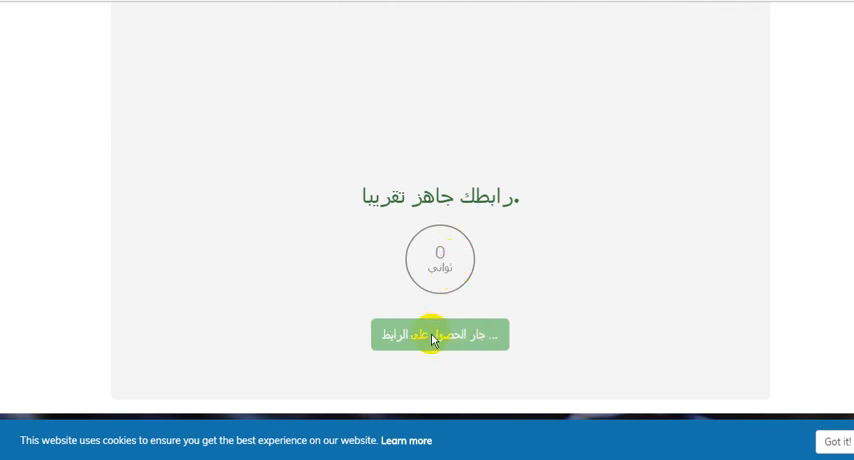
{"action": "left_click", "coordinate": [440, 336]}
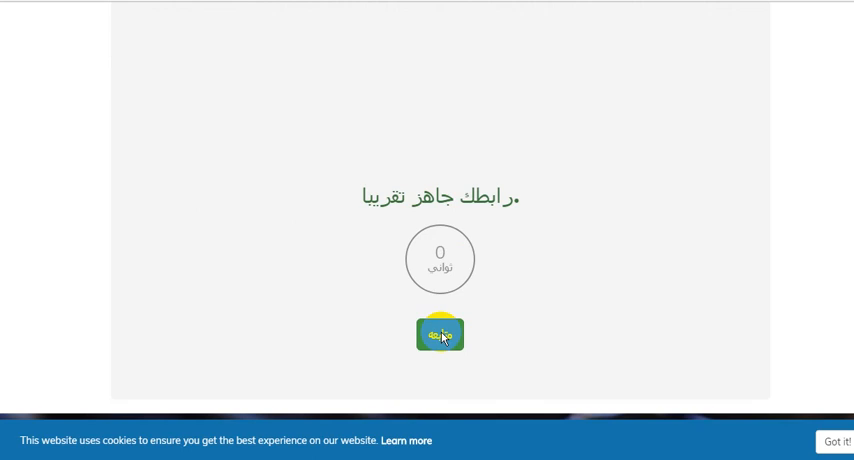
{"action": "left_click", "coordinate": [440, 334]}
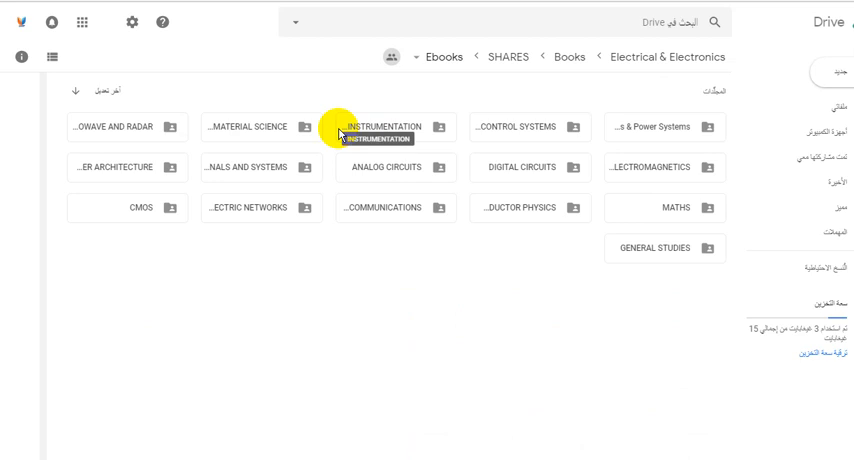
{"action": "mouse_move", "coordinate": [678, 126]}
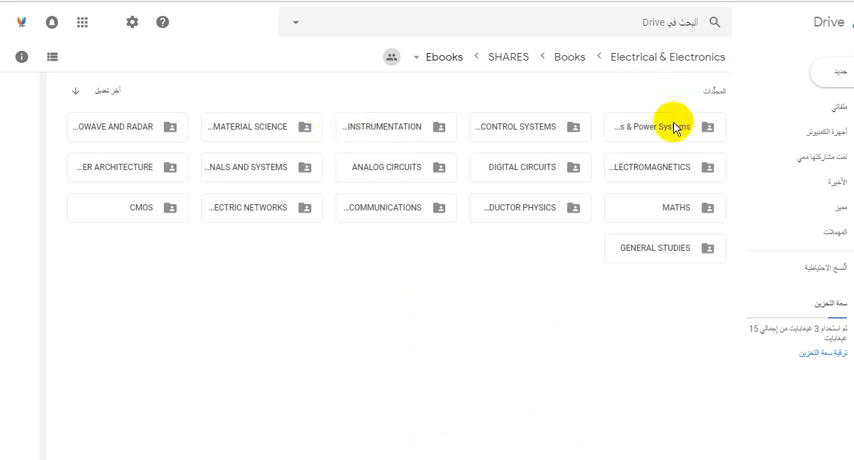
{"action": "mouse_move", "coordinate": [576, 260]}
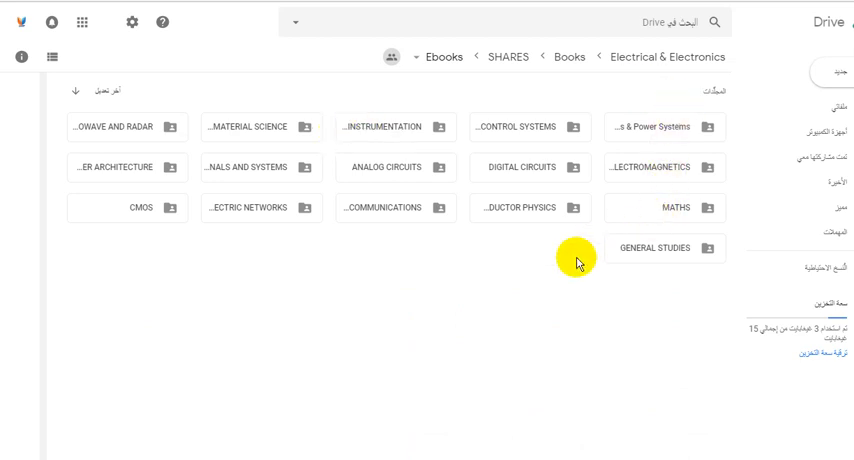
{"action": "mouse_move", "coordinate": [416, 290]}
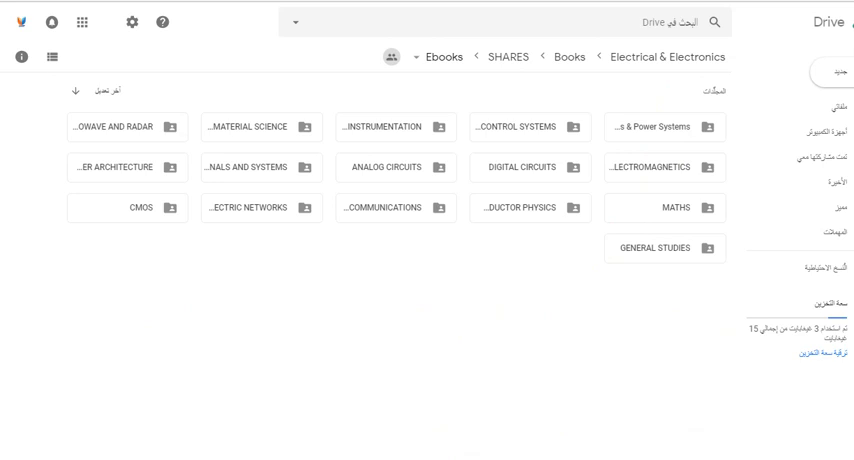
{"action": "mouse_move", "coordinate": [496, 424]}
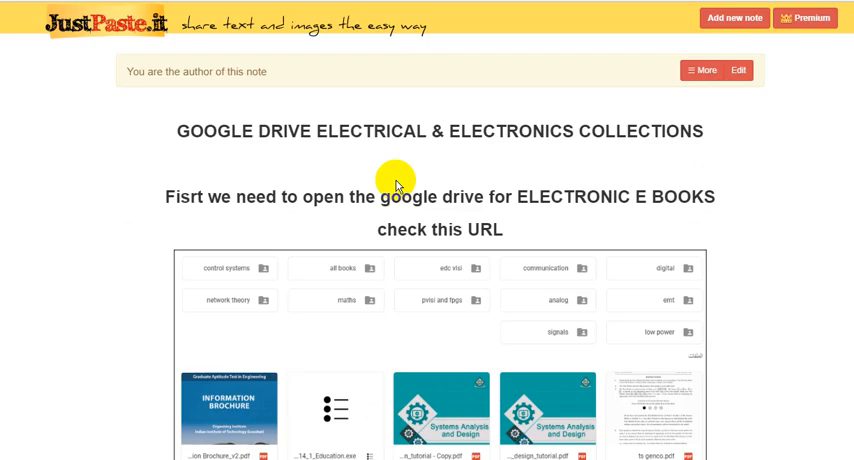
{"action": "mouse_move", "coordinate": [122, 140]}
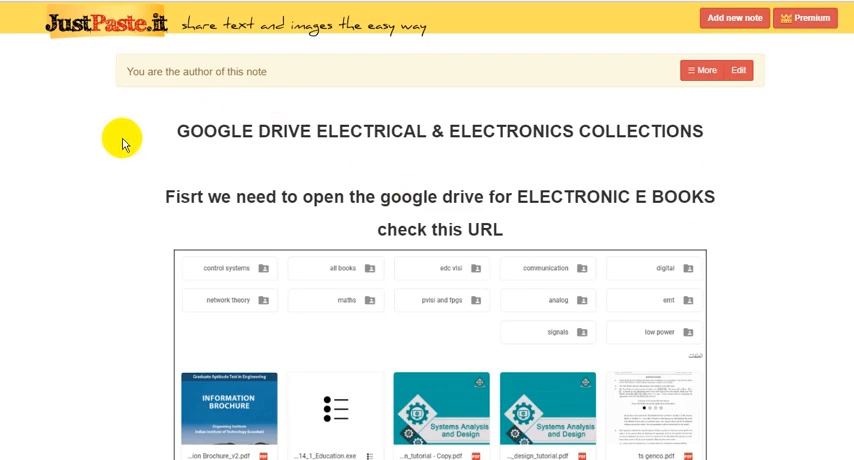
Open the note's second 'Here' link leading to the second e-books folder
{"action": "scroll", "scroll_direction": "down", "scroll_amount": 3}
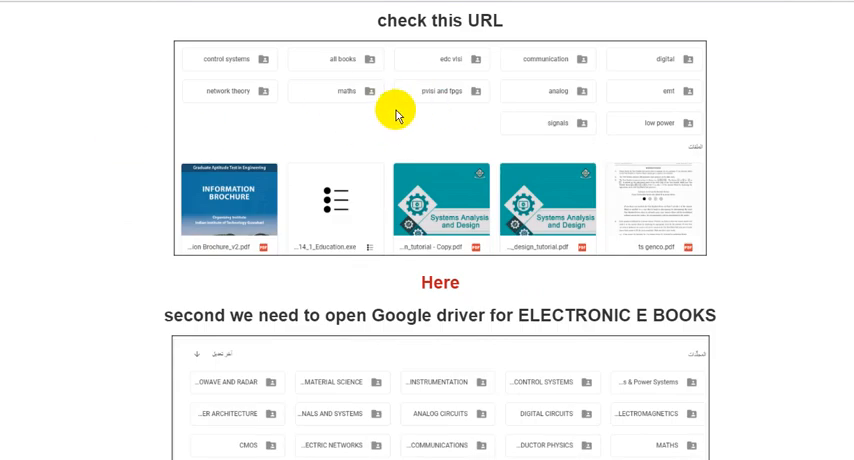
{"action": "scroll", "scroll_direction": "down", "scroll_amount": 3}
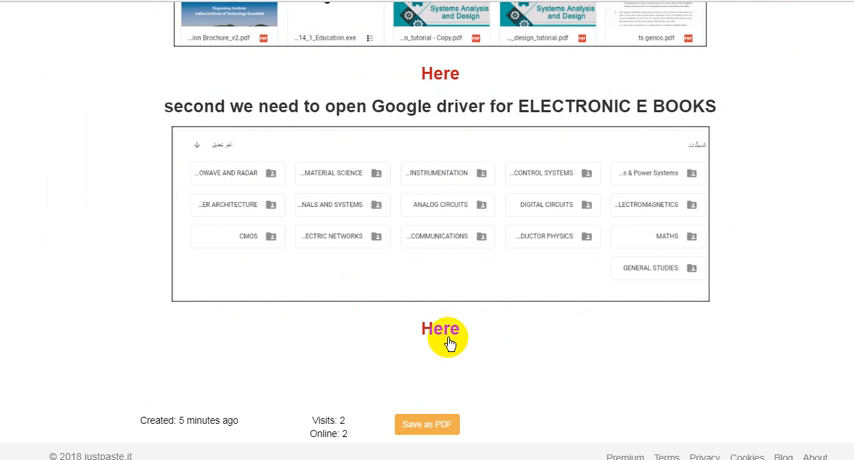
{"action": "mouse_move", "coordinate": [438, 330]}
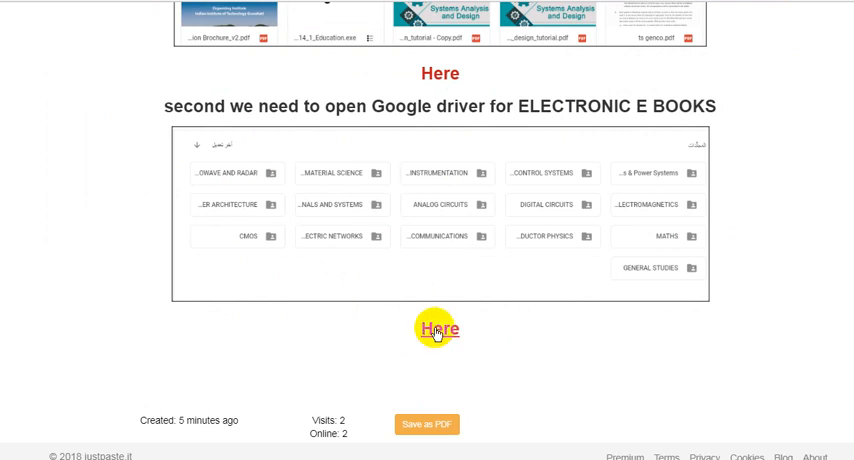
{"action": "right_click", "coordinate": [438, 328]}
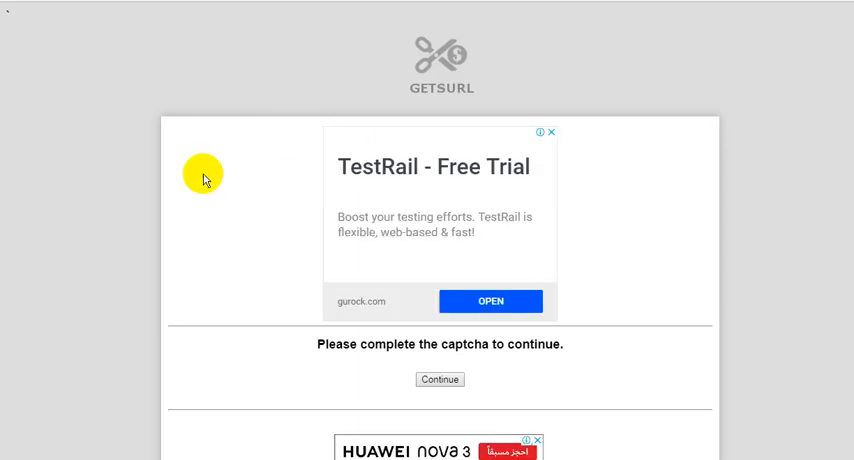
Continue past GetsURL's captcha check to its ad page
{"action": "scroll", "scroll_direction": "down", "scroll_amount": 3}
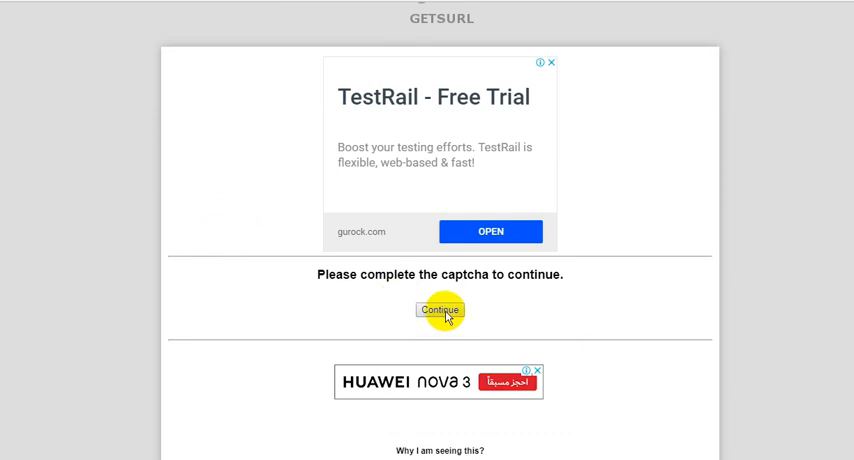
{"action": "scroll", "scroll_direction": "down", "scroll_amount": 3}
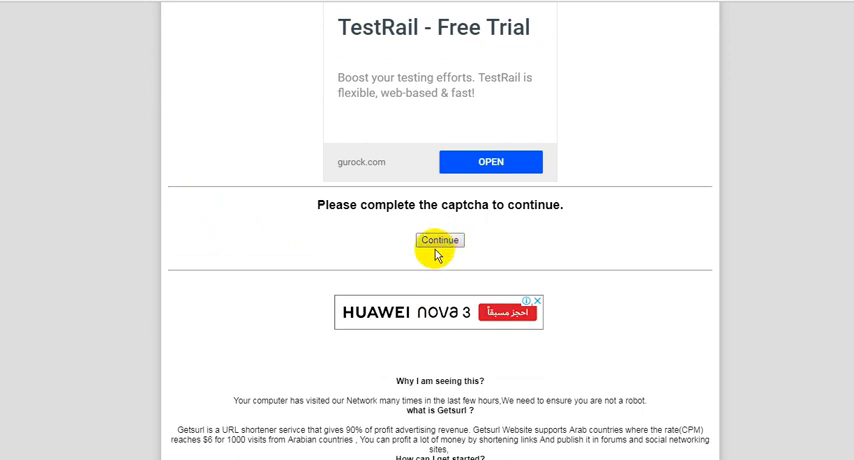
{"action": "left_click", "coordinate": [438, 240]}
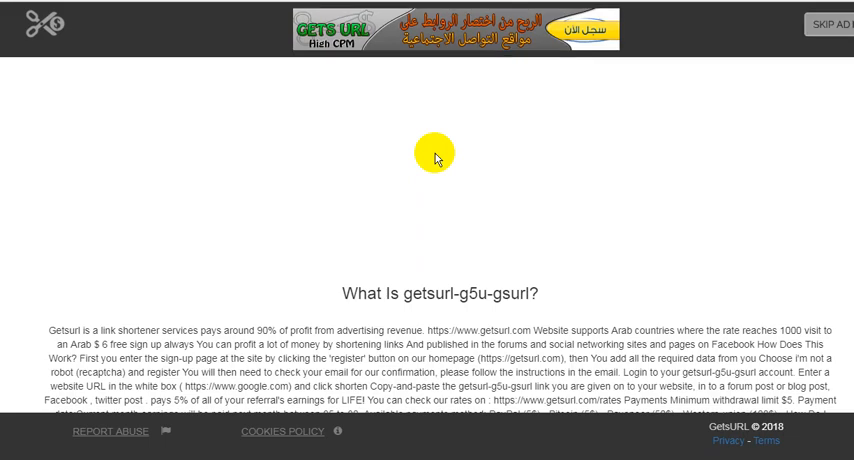
{"action": "mouse_move", "coordinate": [836, 24]}
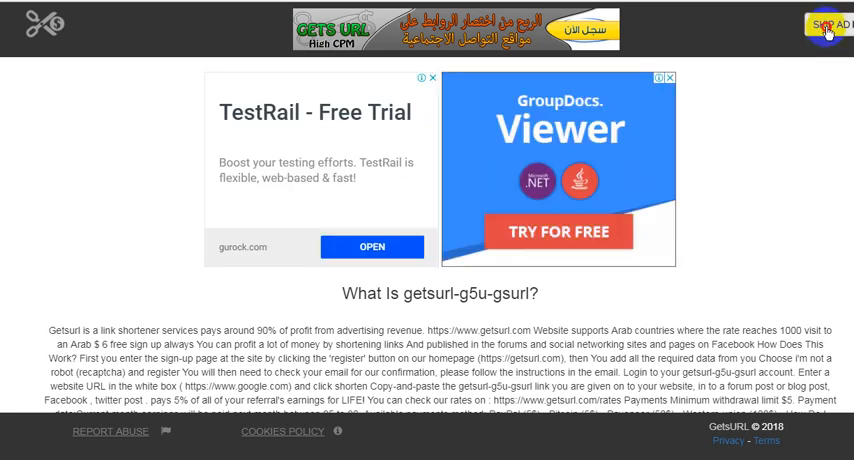
{"action": "mouse_move", "coordinate": [408, 132]}
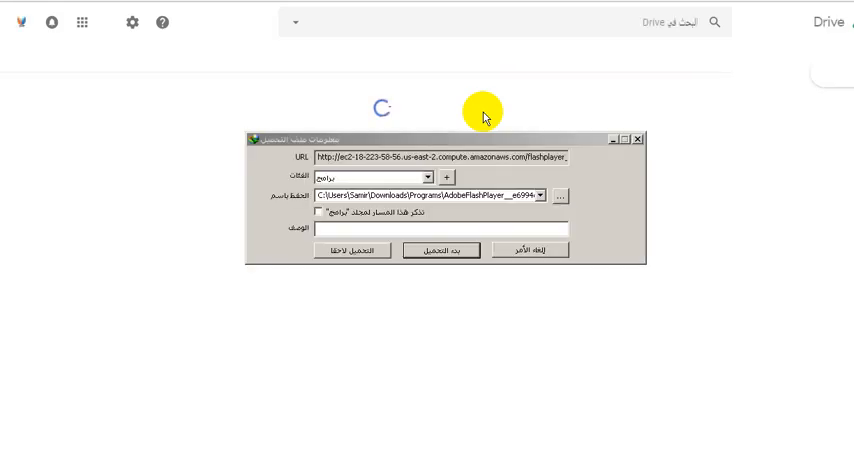
Cancel the Adobe Flash Player download and dismiss the follow-up warning dialog
{"action": "left_click", "coordinate": [442, 250]}
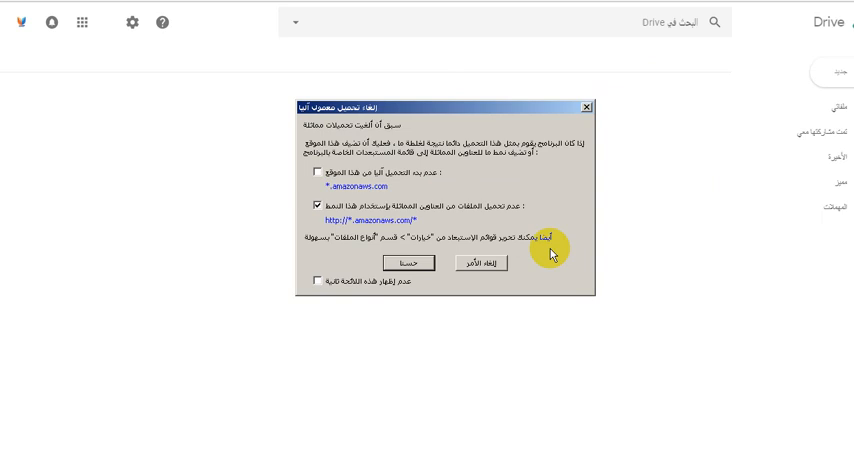
{"action": "left_click", "coordinate": [410, 262]}
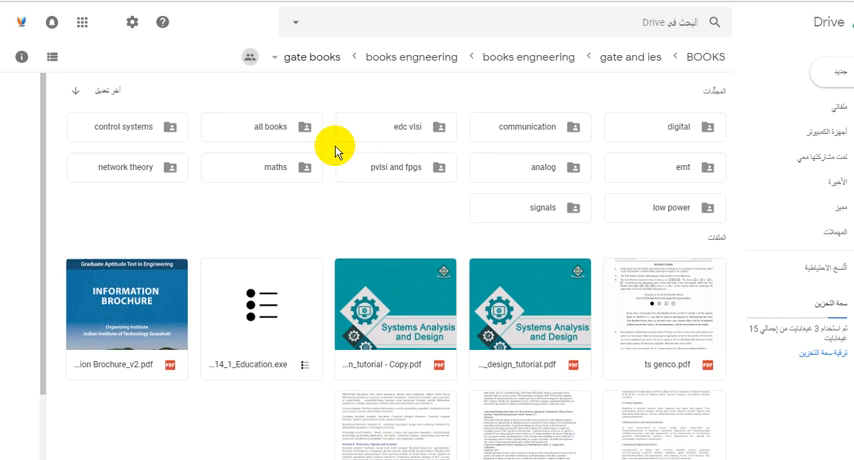
{"action": "mouse_move", "coordinate": [538, 364]}
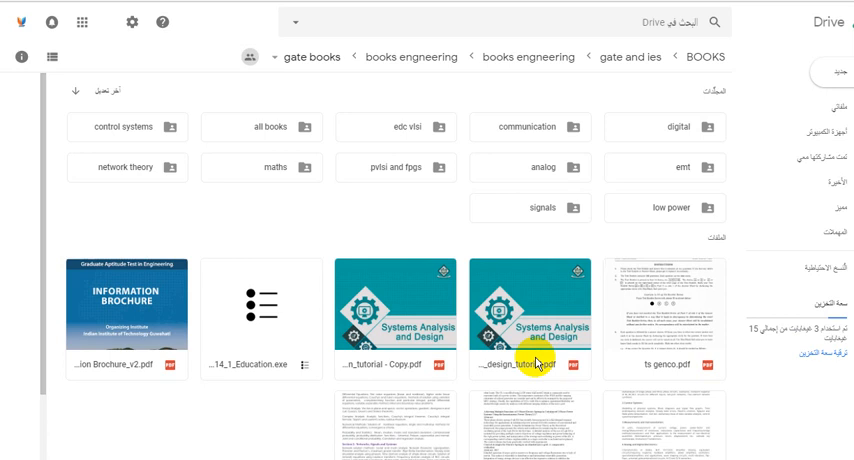